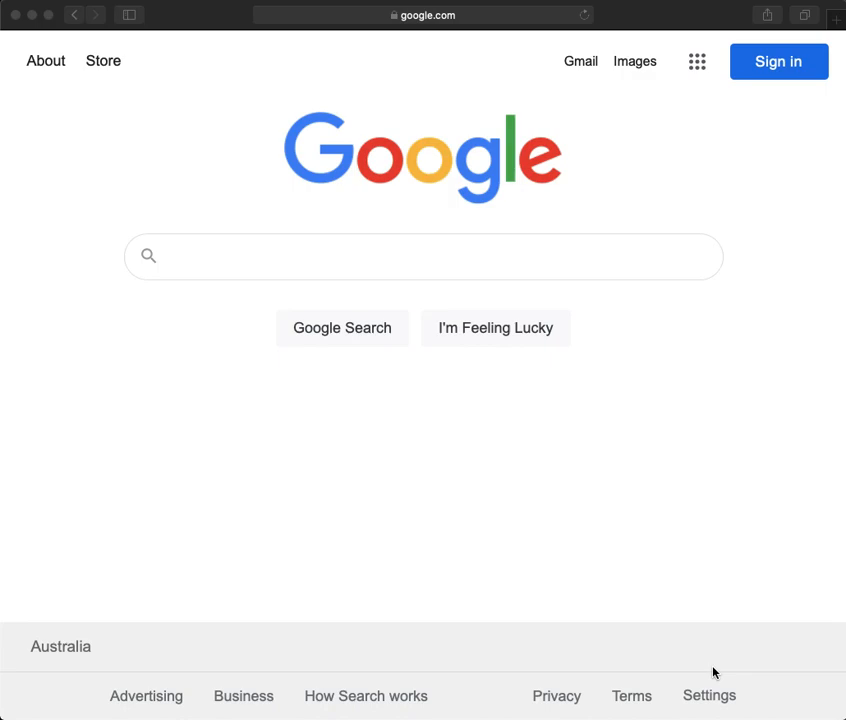
# Search Google for 'showbie' and open the official Showbie website result.
pyautogui.write('showbie')
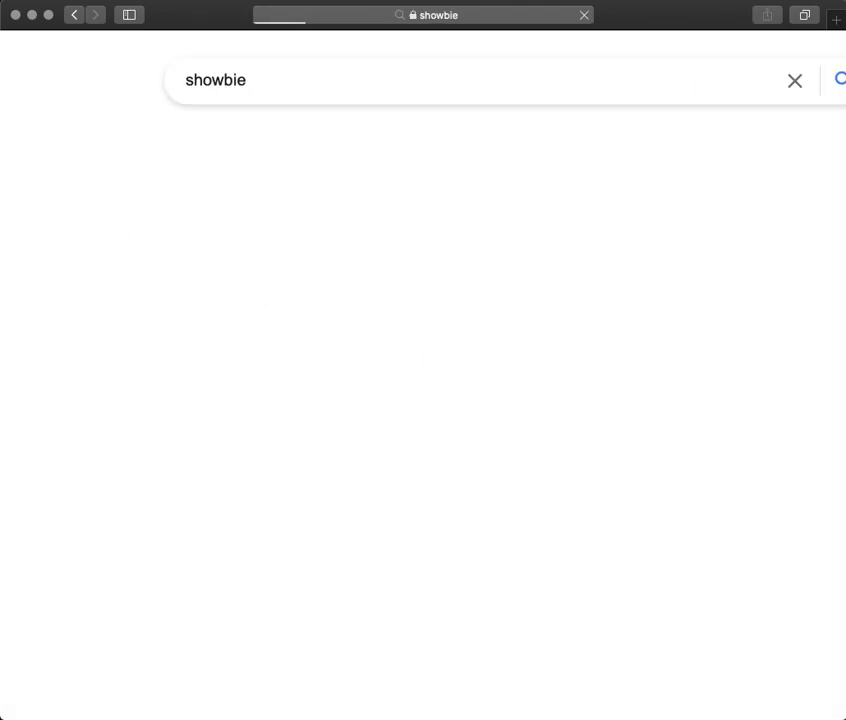
pyautogui.press('Return')
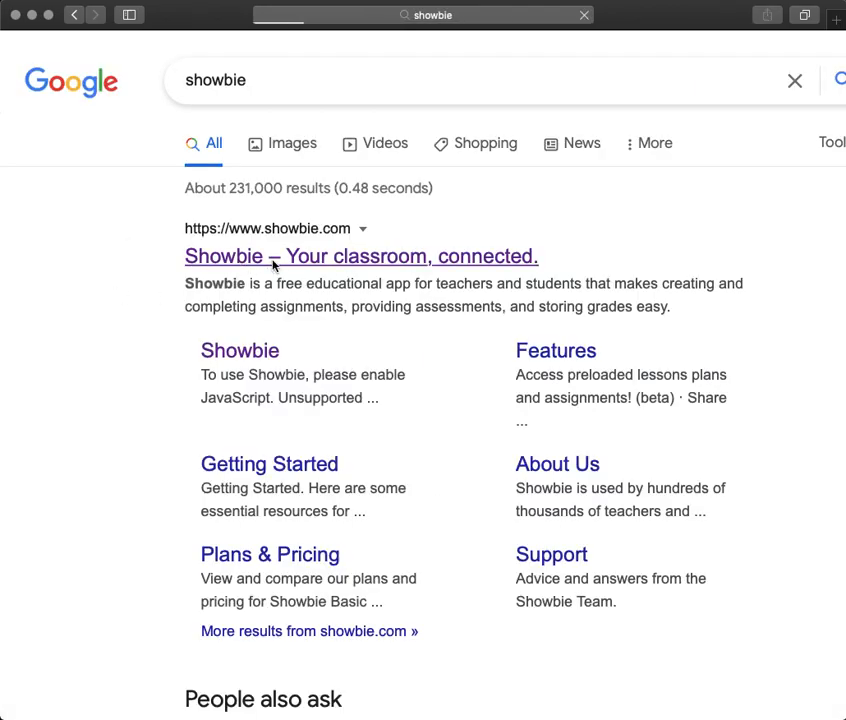
pyautogui.click(360, 256)
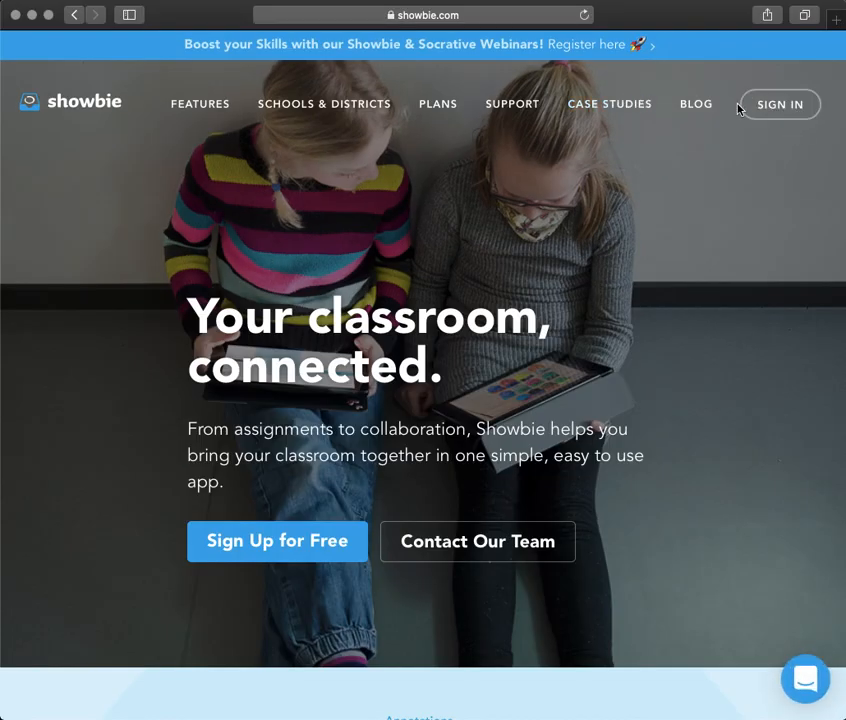
# Sign in to Showbie with the 'kai' username and its password.
pyautogui.click(780, 104)
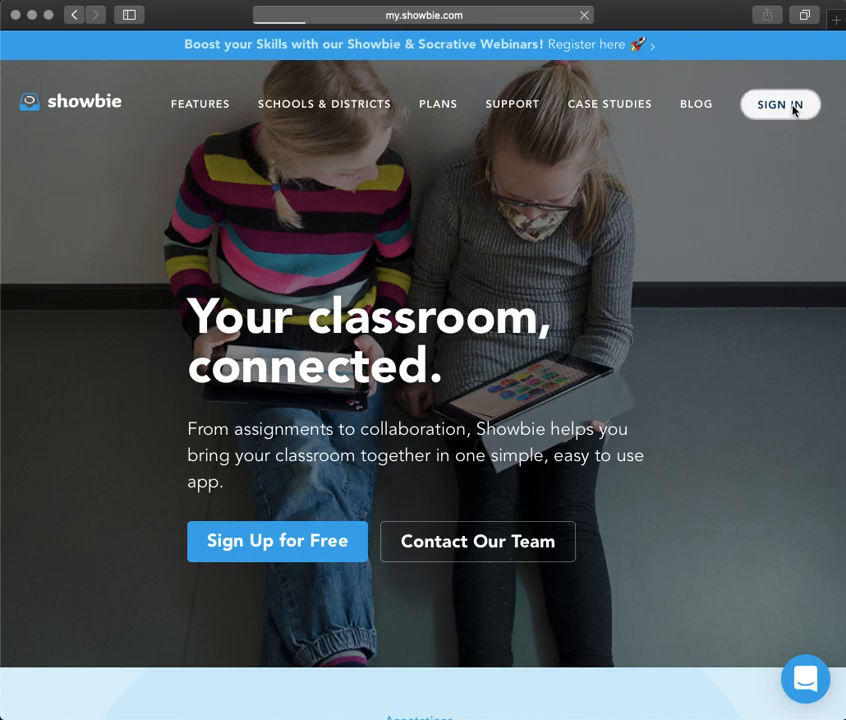
pyautogui.click(780, 104)
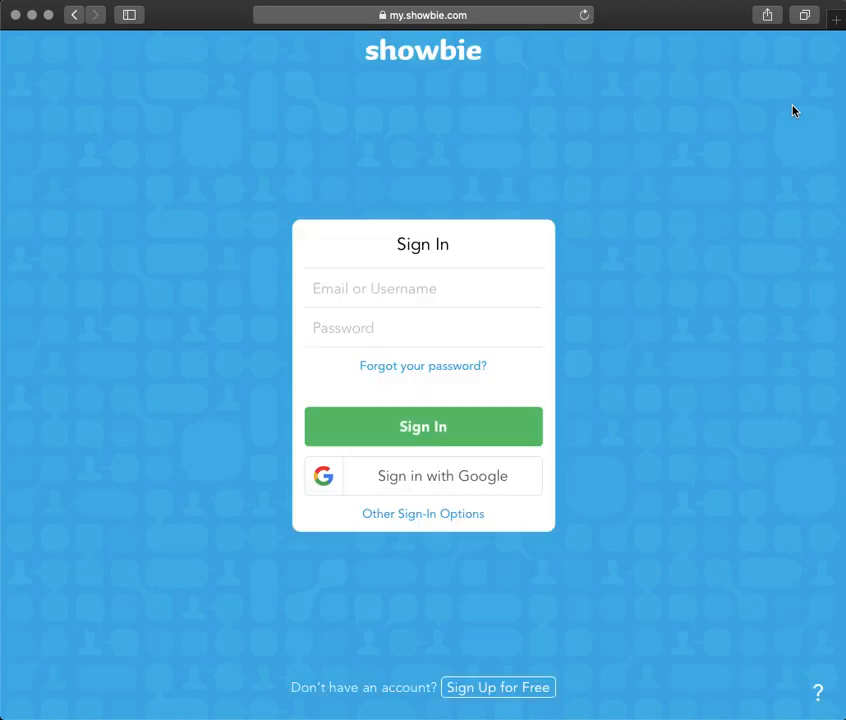
pyautogui.moveTo(520, 224)
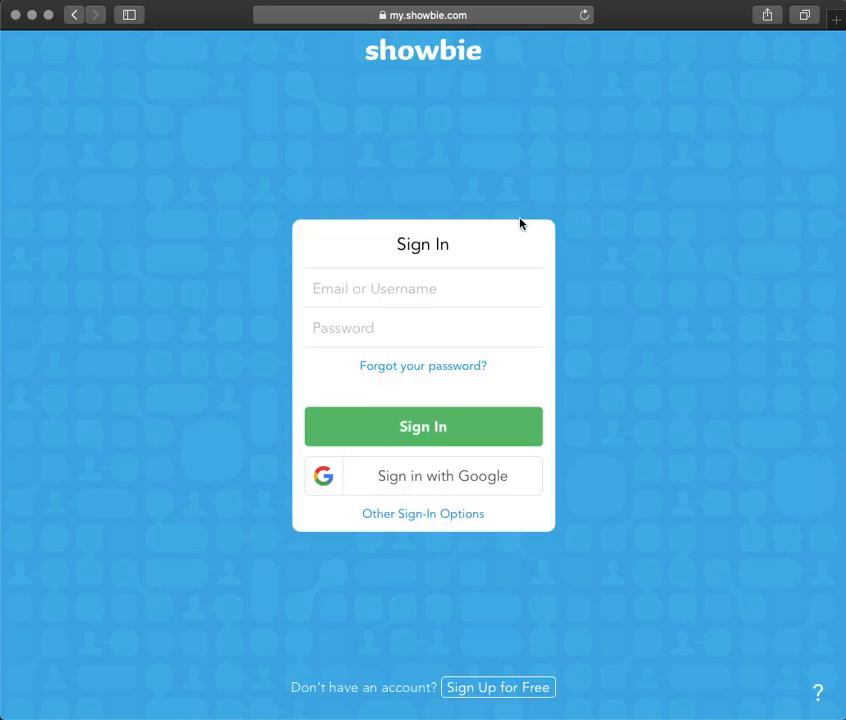
pyautogui.write('kaitlyn.t')
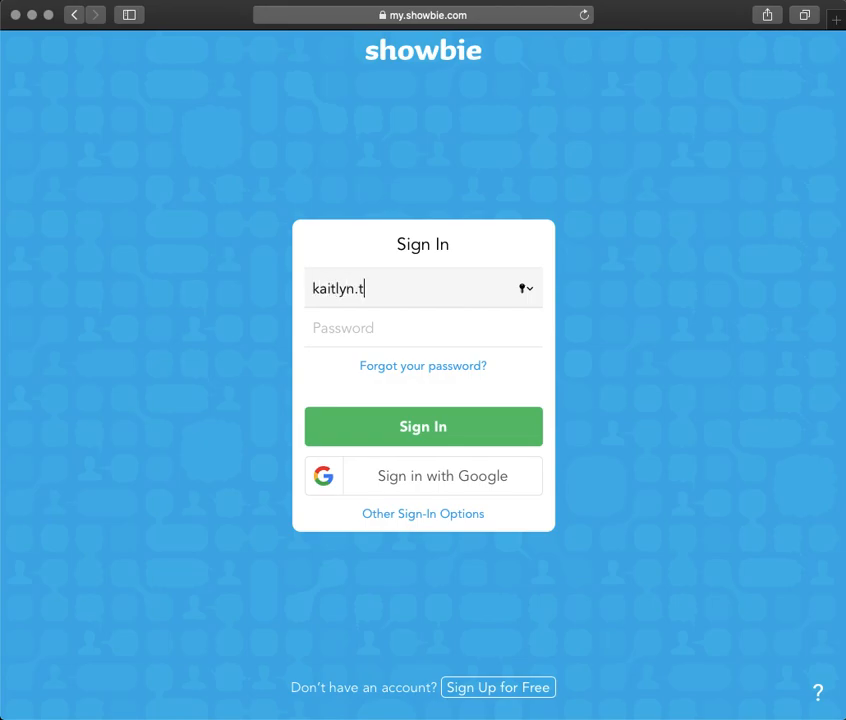
pyautogui.click(424, 328)
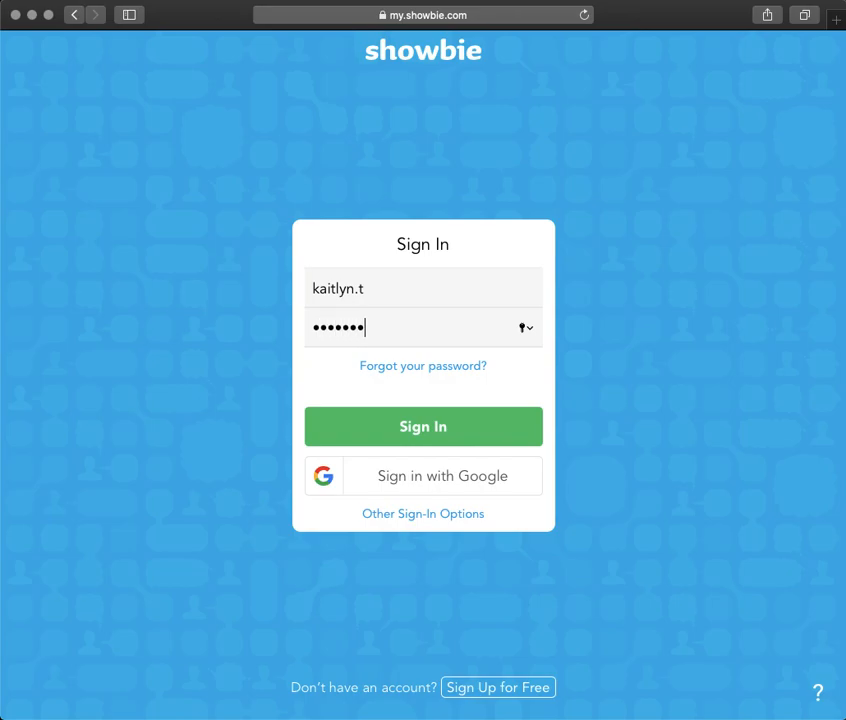
pyautogui.write('••••')
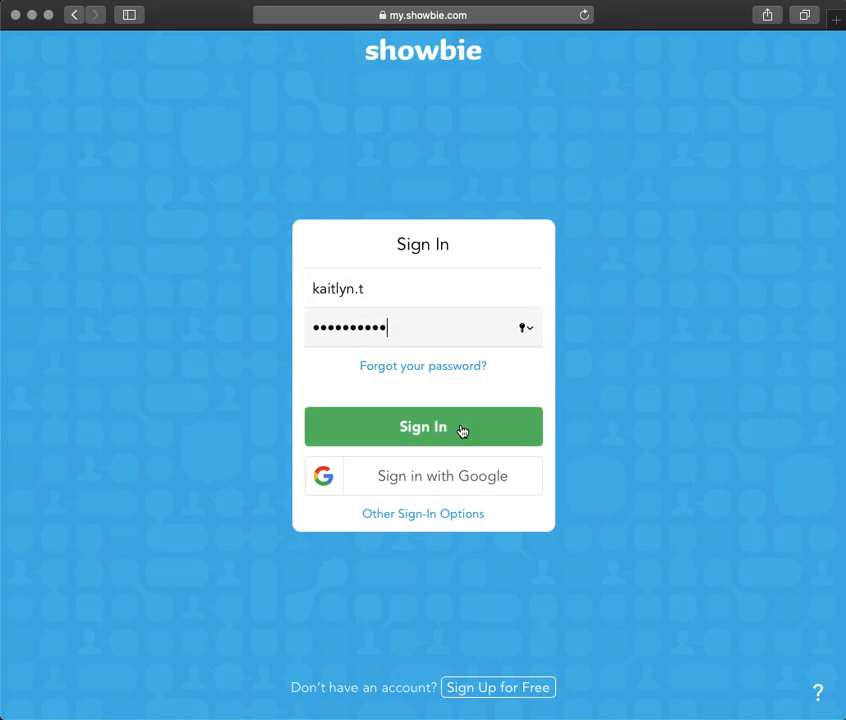
pyautogui.click(424, 426)
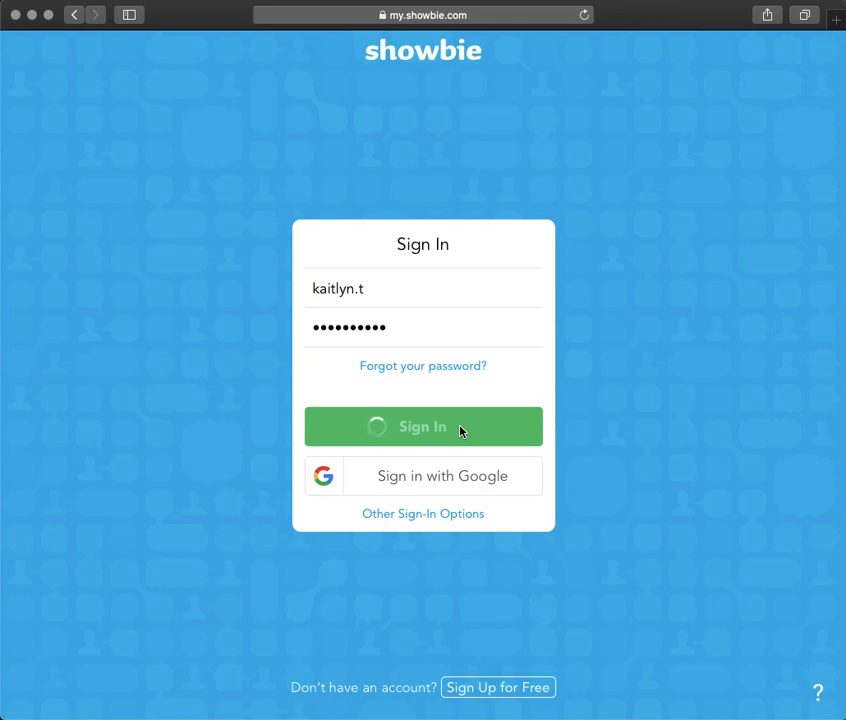
pyautogui.click(424, 426)
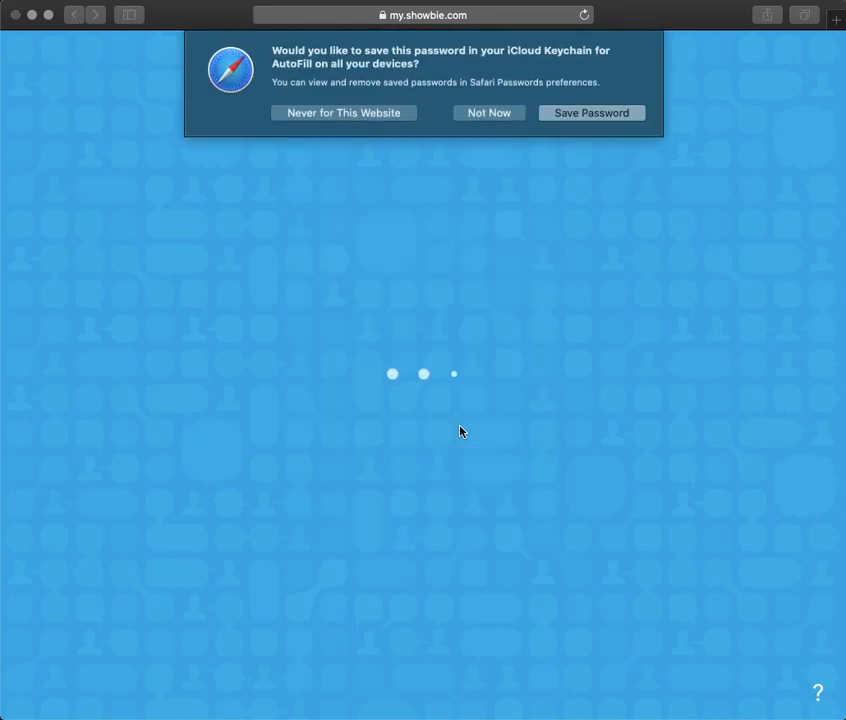
# Decline saving the password, then open Week 1 in the Learning from home Week 1 folder.
pyautogui.click(488, 112)
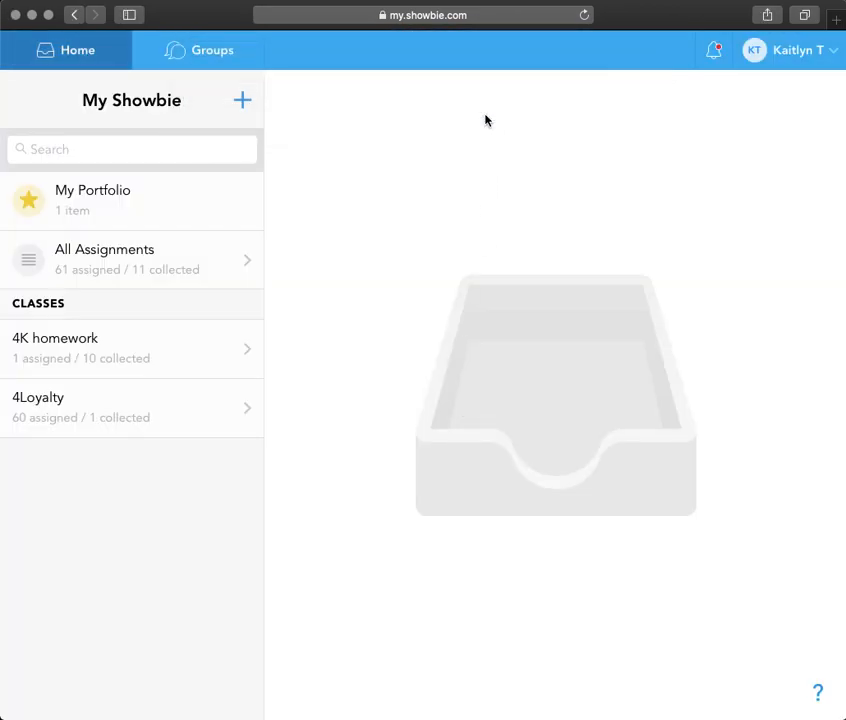
pyautogui.moveTo(126, 344)
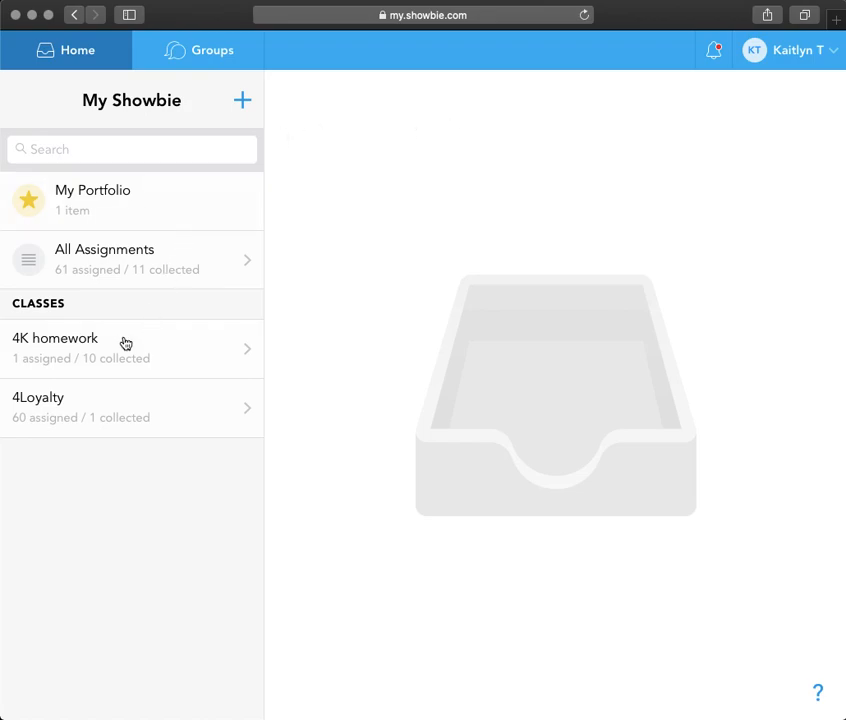
pyautogui.moveTo(76, 352)
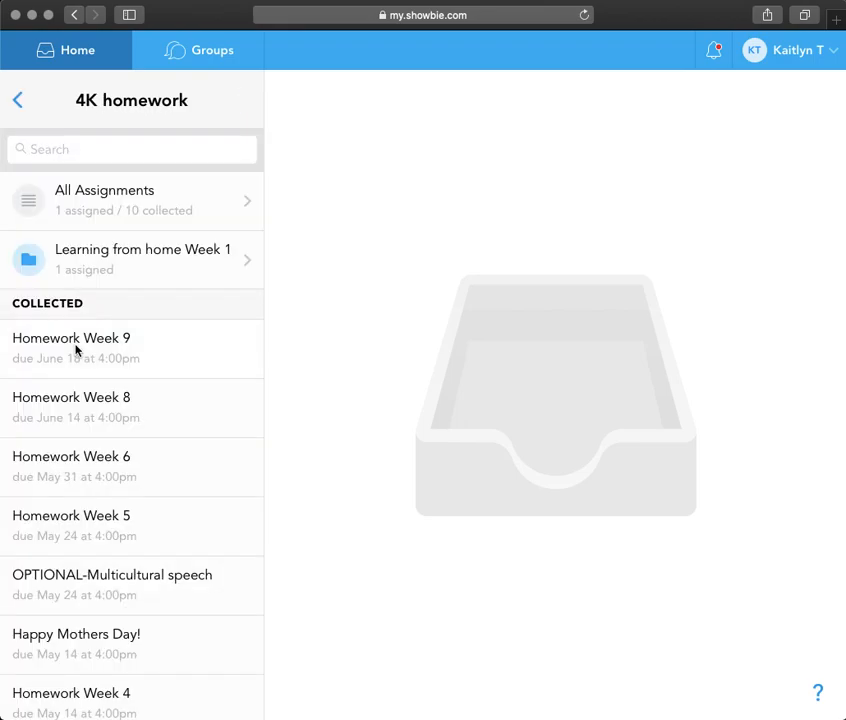
pyautogui.moveTo(198, 272)
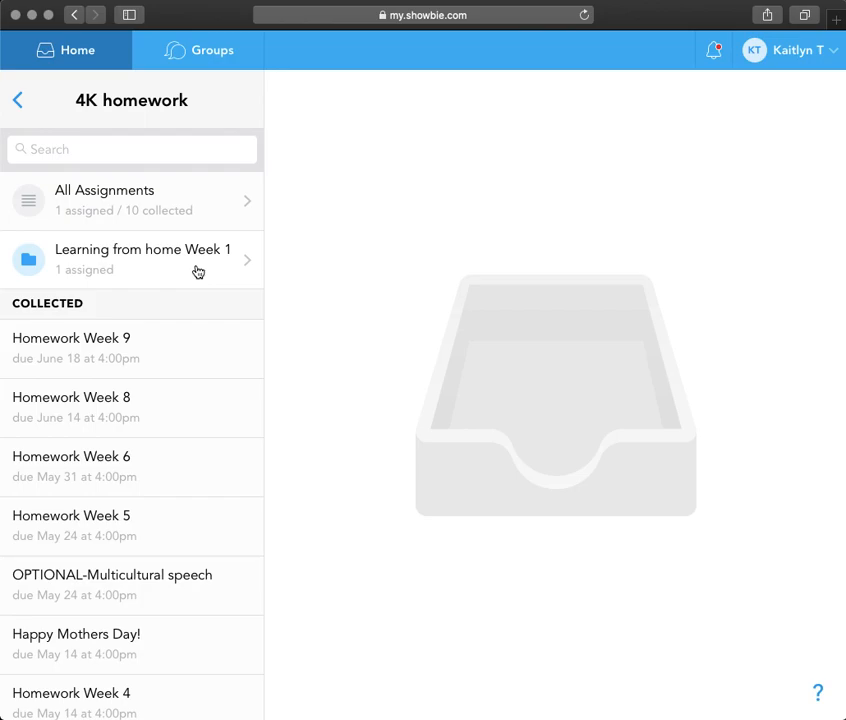
pyautogui.click(142, 258)
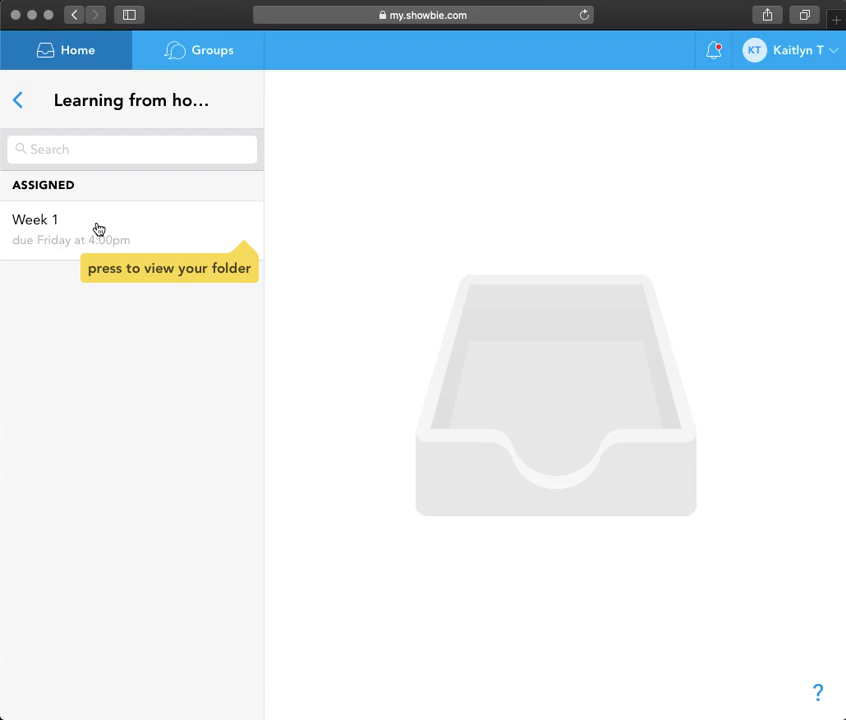
pyautogui.click(96, 228)
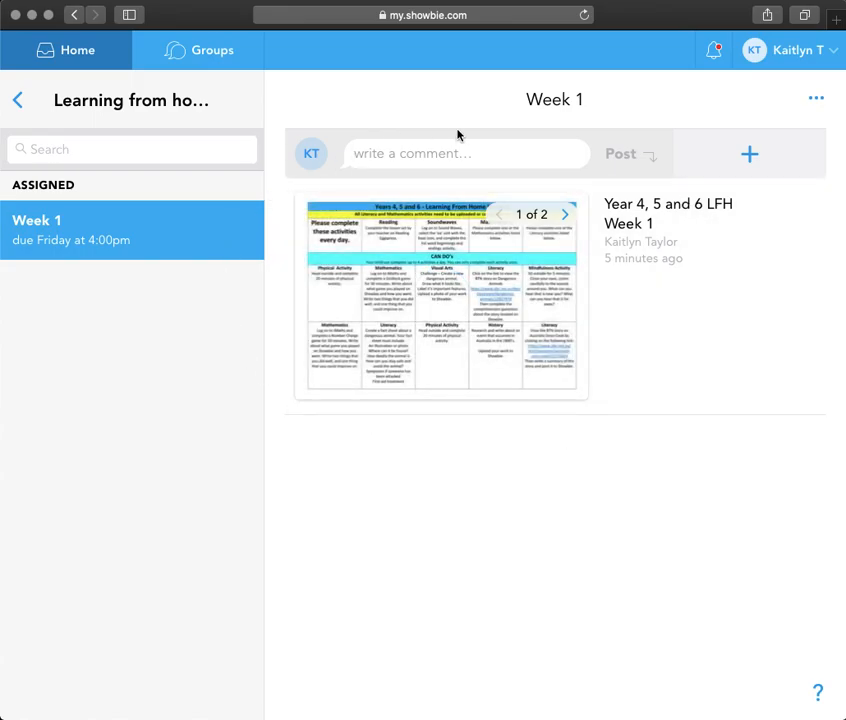
pyautogui.moveTo(408, 418)
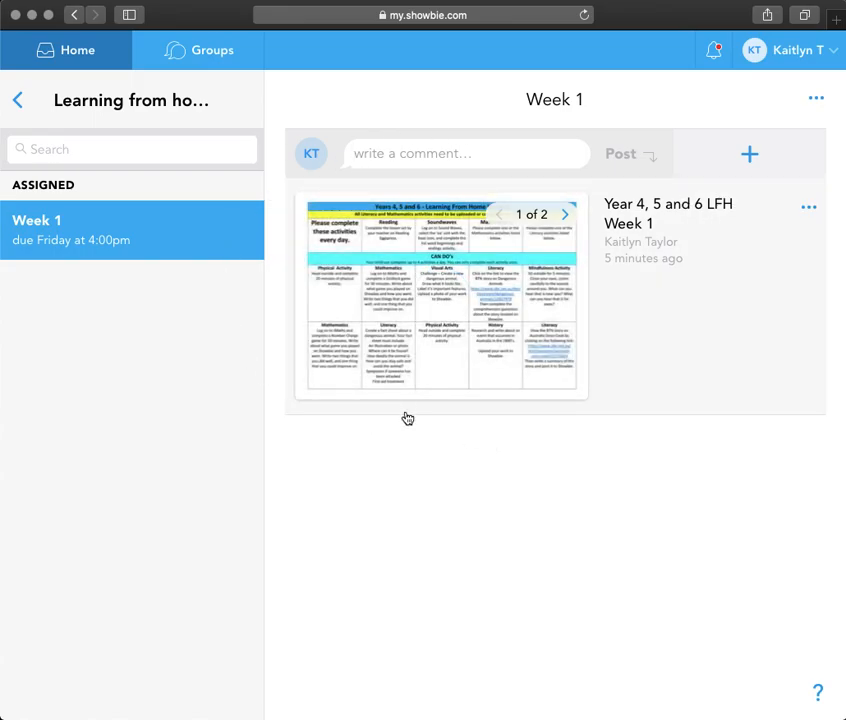
# View the Week 1 activity sheet full-size and go to page 2 of 2.
pyautogui.click(440, 296)
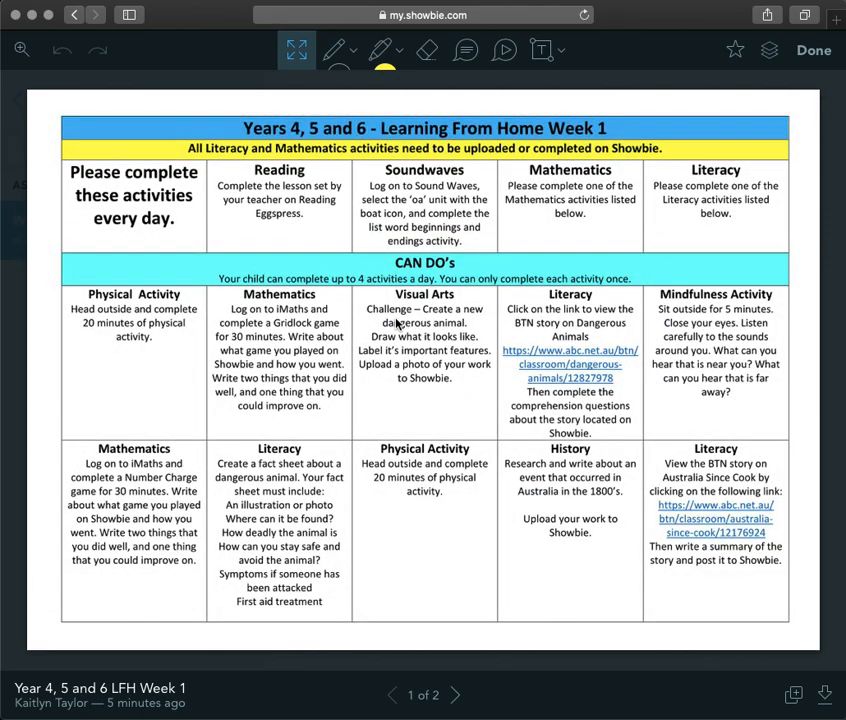
pyautogui.moveTo(348, 178)
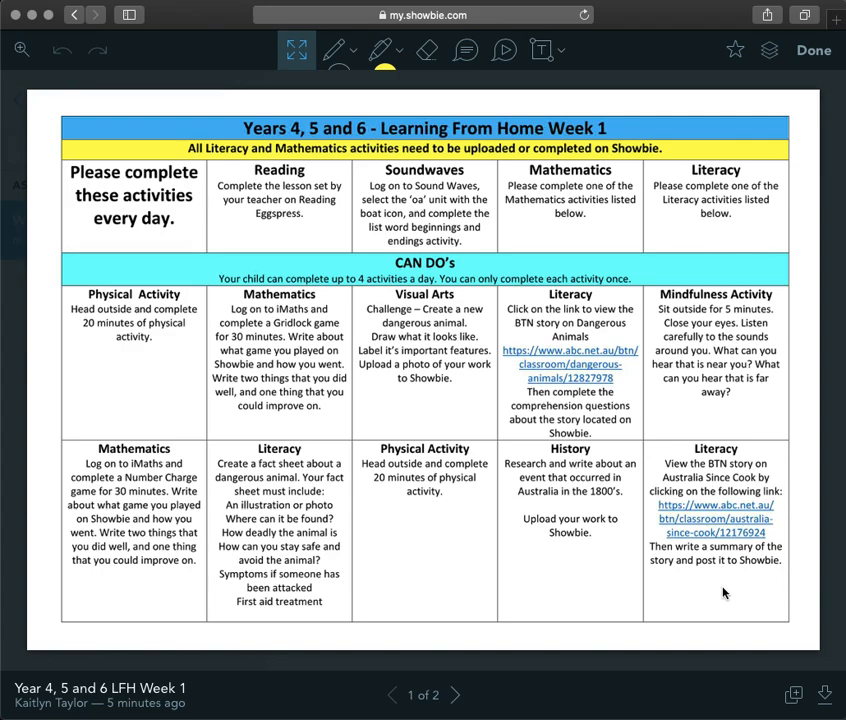
pyautogui.moveTo(480, 672)
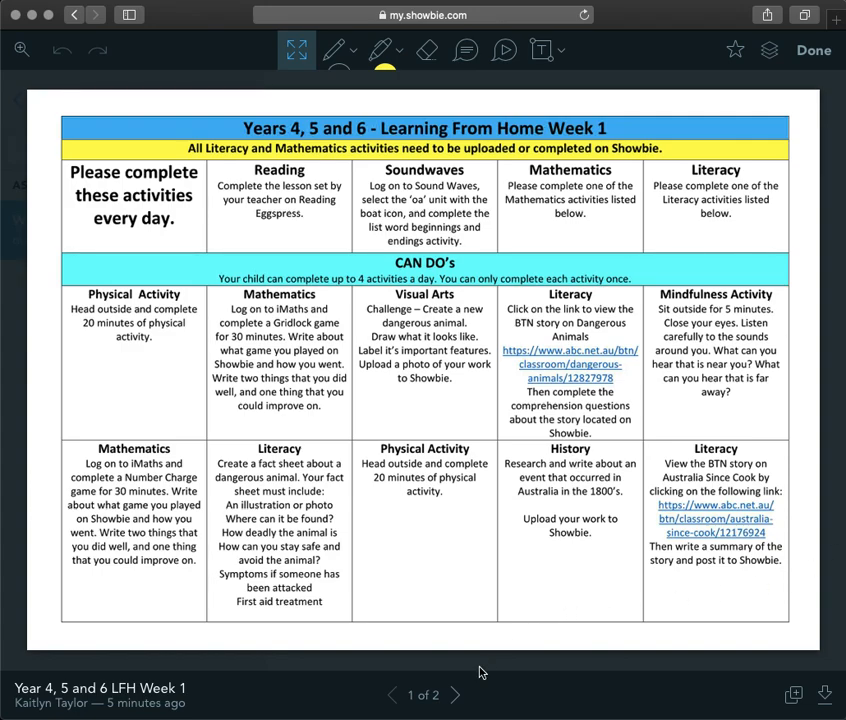
pyautogui.moveTo(458, 696)
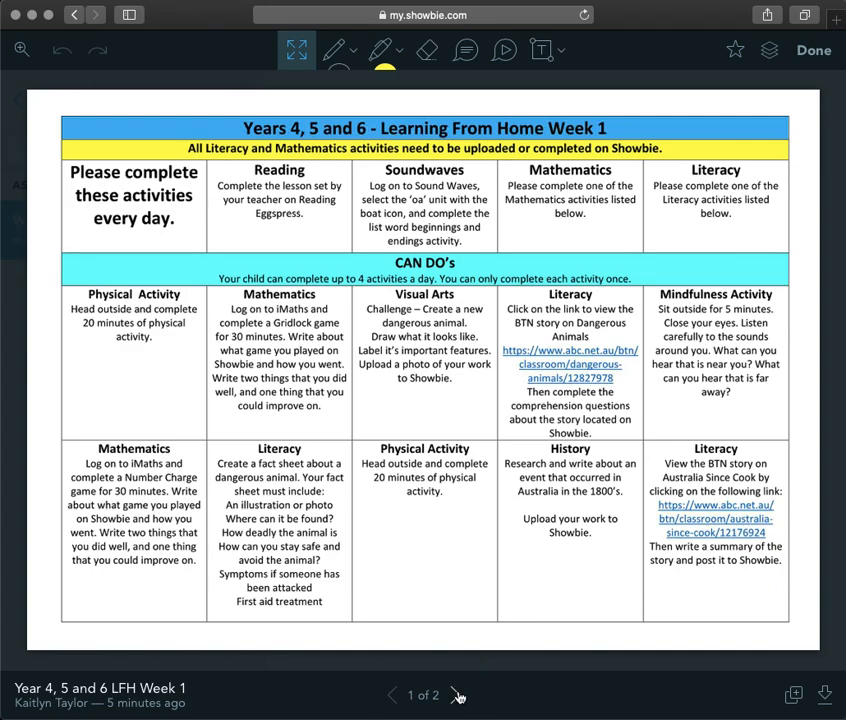
pyautogui.click(458, 696)
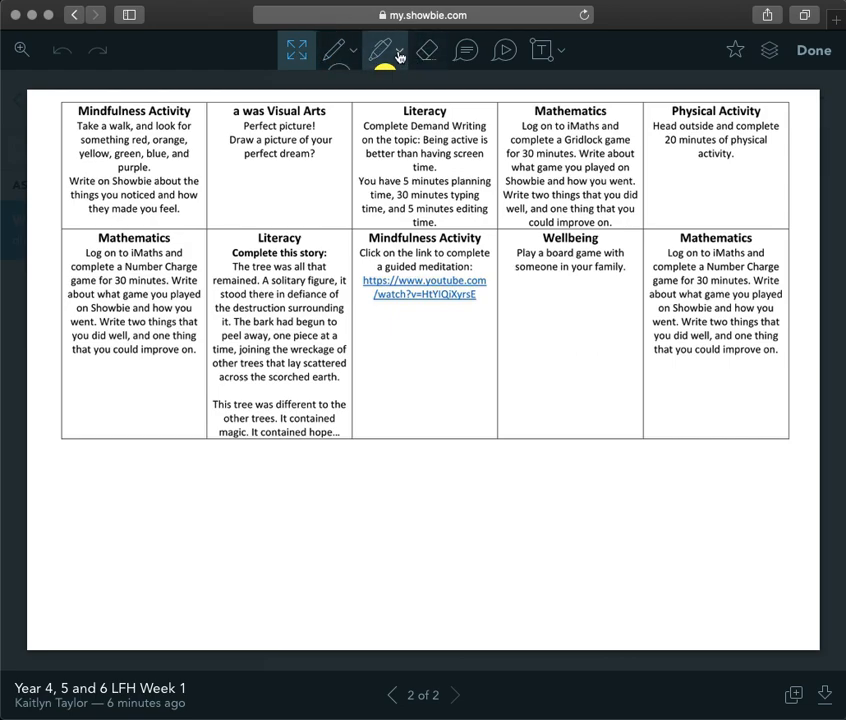
pyautogui.click(384, 50)
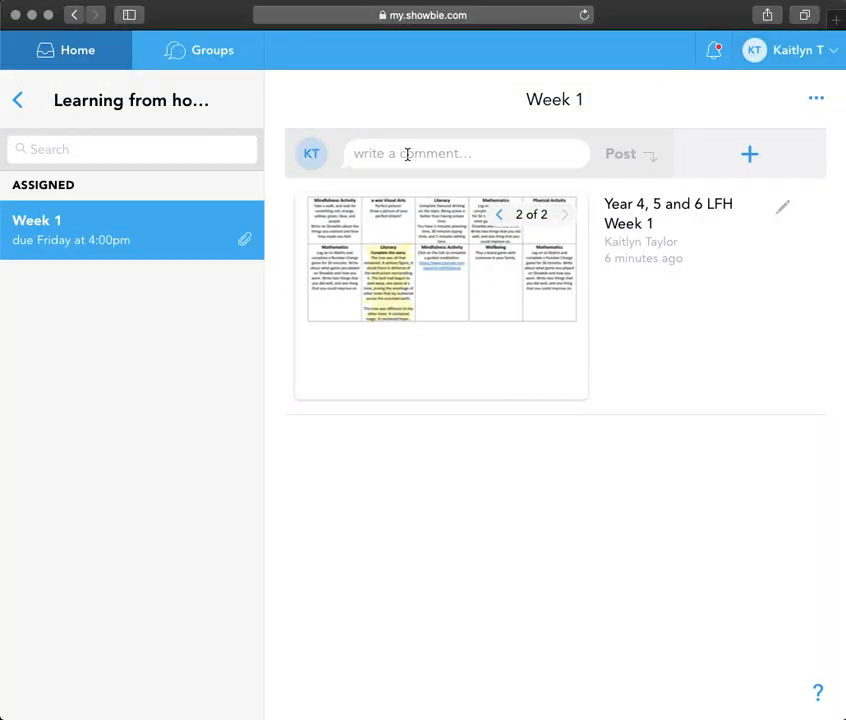
# Post the comment 'Literacy: It contained hope, just what I needed to escape the scary forest.'.
pyautogui.write('L')
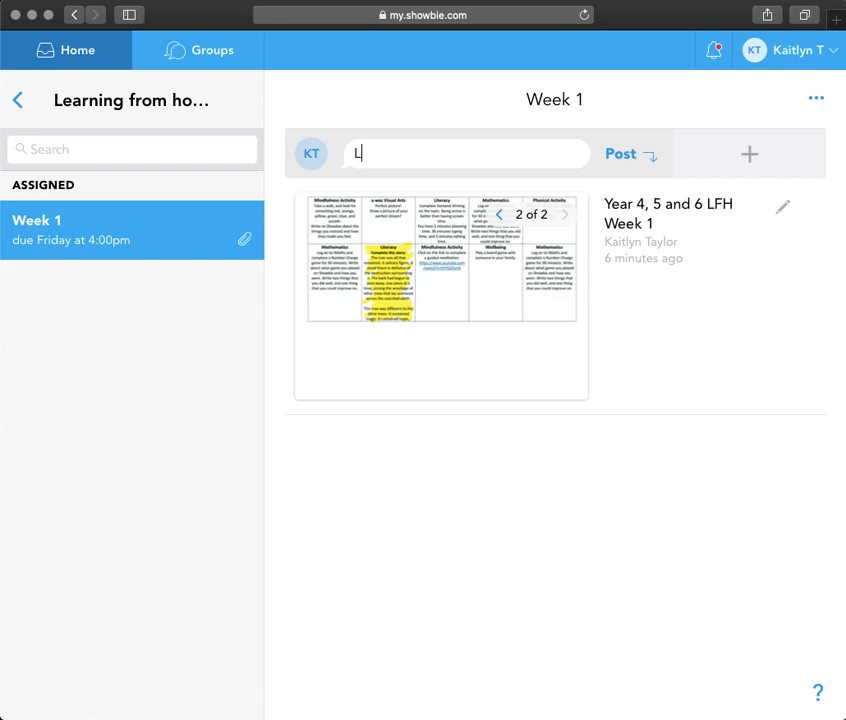
pyautogui.write('iteracy')
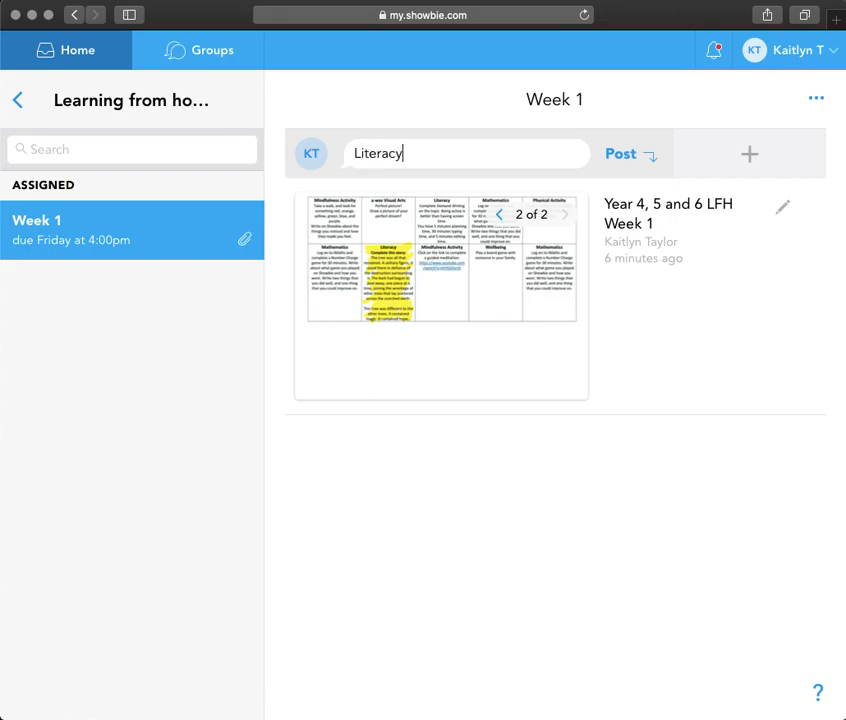
pyautogui.write(':')
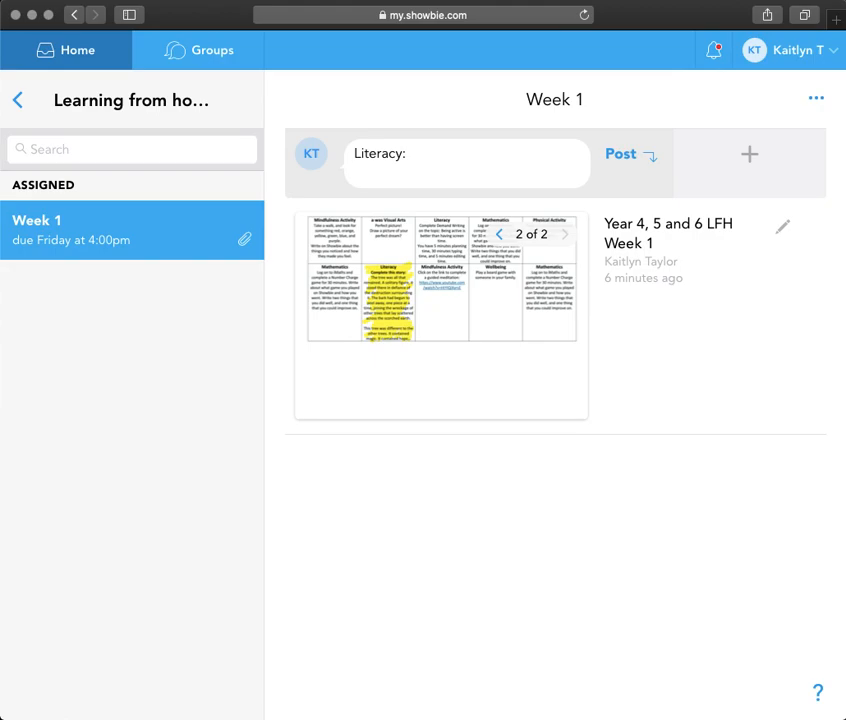
pyautogui.write('It')
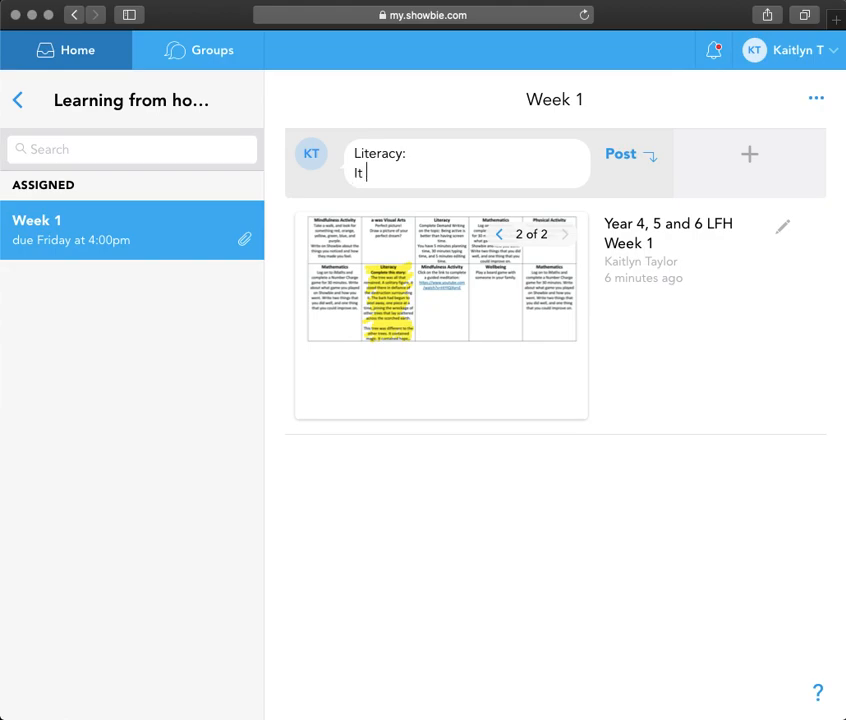
pyautogui.write('contained hope, just what I n')
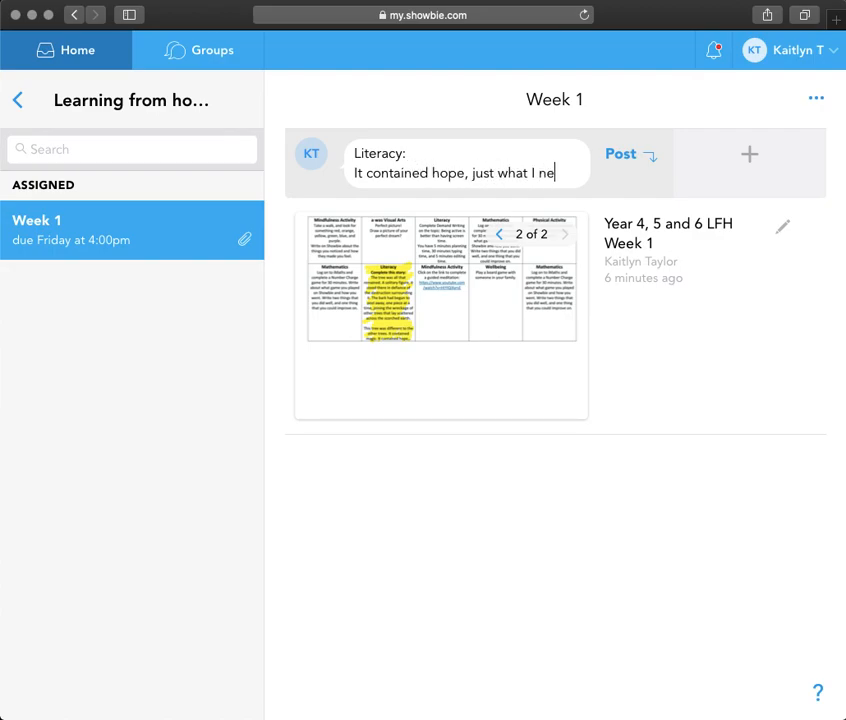
pyautogui.write('eded to escape th')
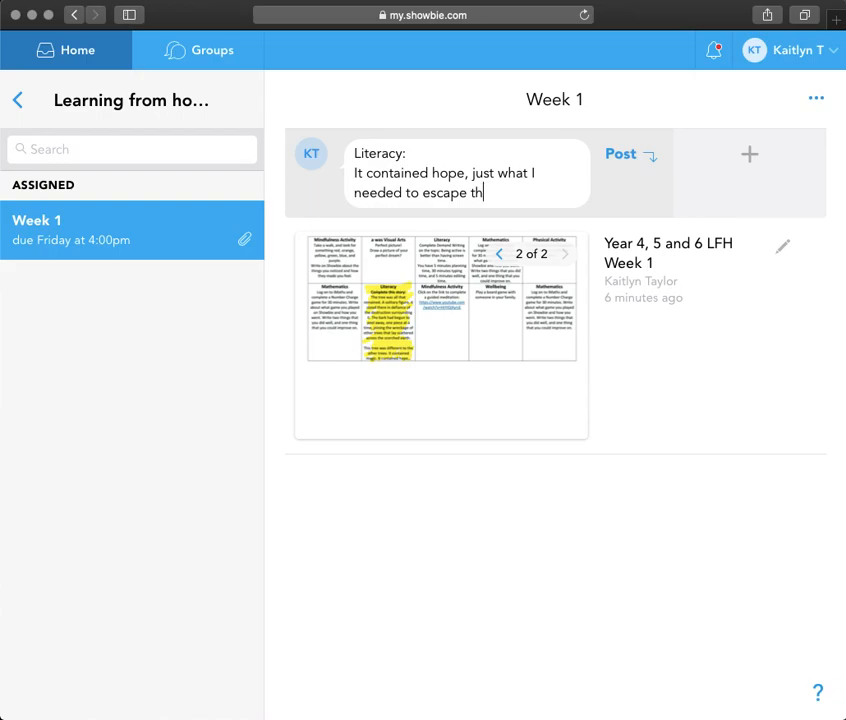
pyautogui.write('e')
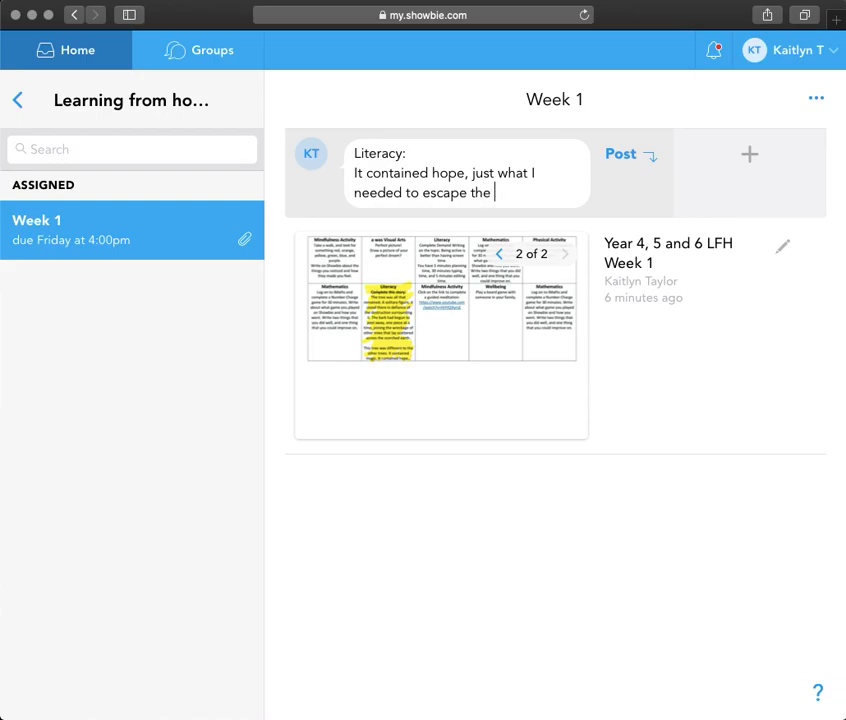
pyautogui.write('scary forest.')
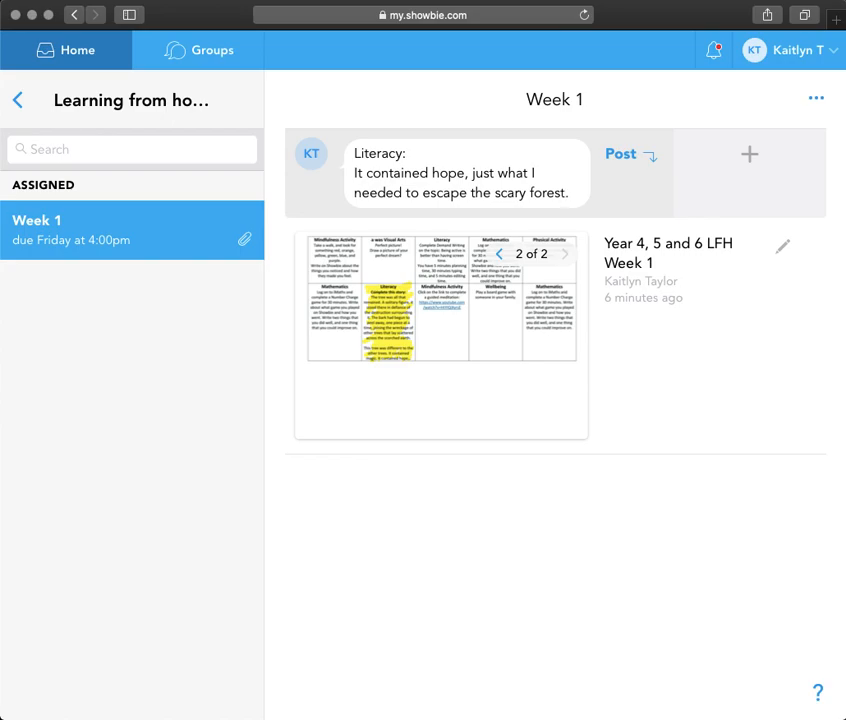
pyautogui.moveTo(400, 52)
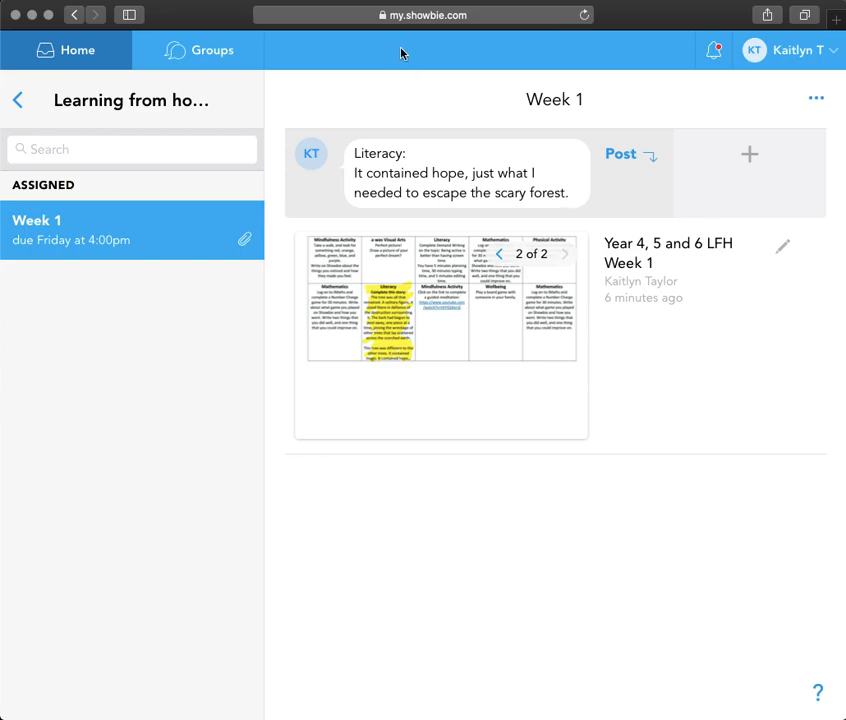
pyautogui.click(620, 154)
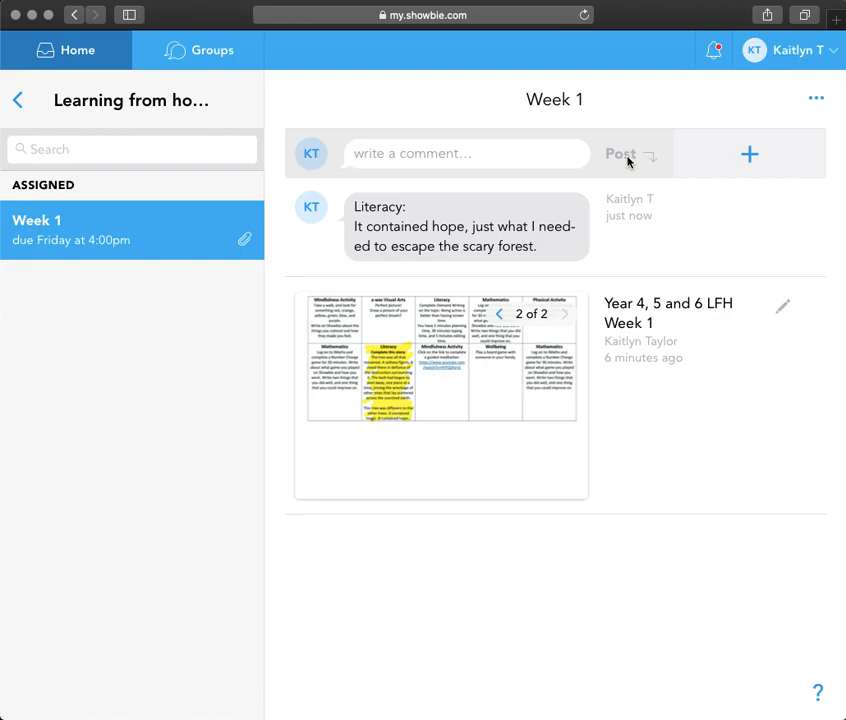
pyautogui.moveTo(752, 156)
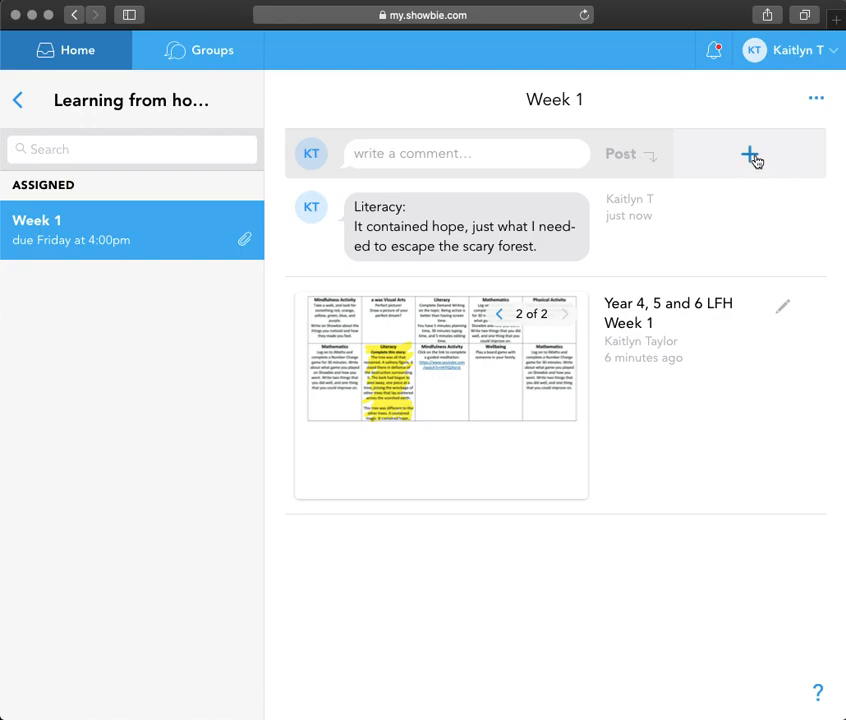
# Show the add-work choices (New Document, Camera, upload, voice note) via the + button.
pyautogui.click(750, 154)
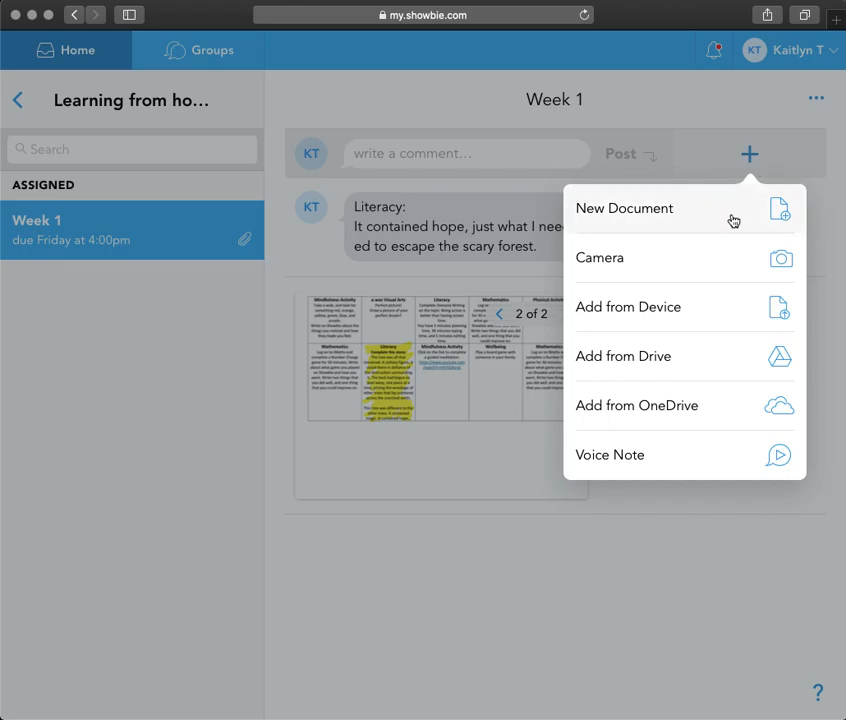
pyautogui.click(624, 208)
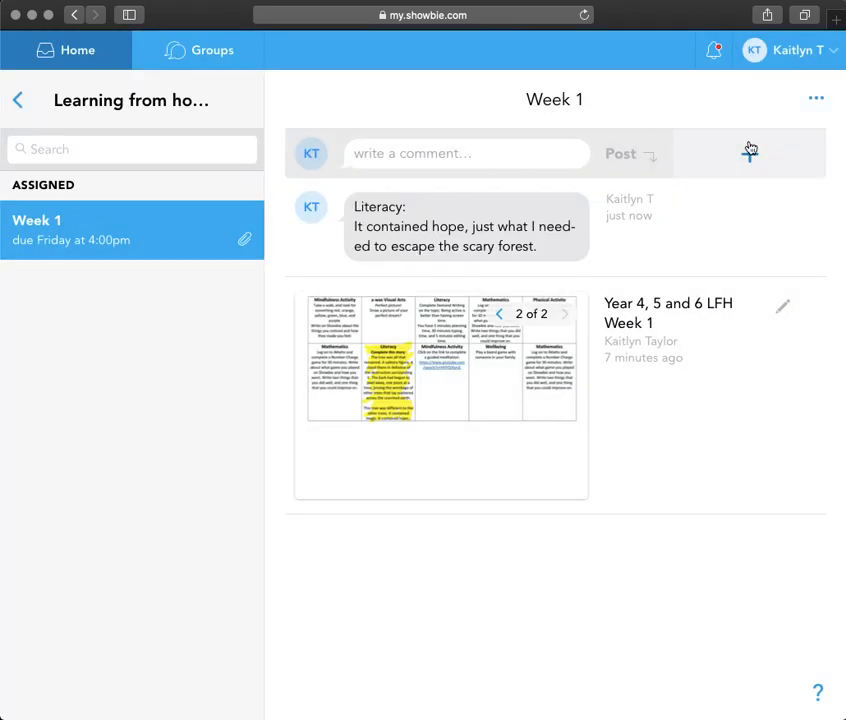
pyautogui.click(750, 150)
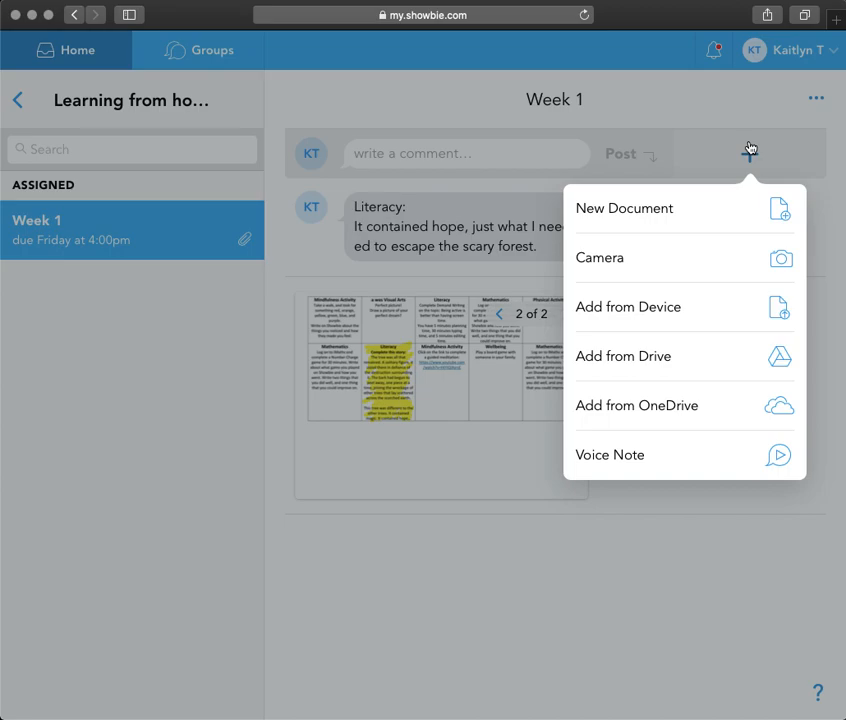
pyautogui.moveTo(728, 280)
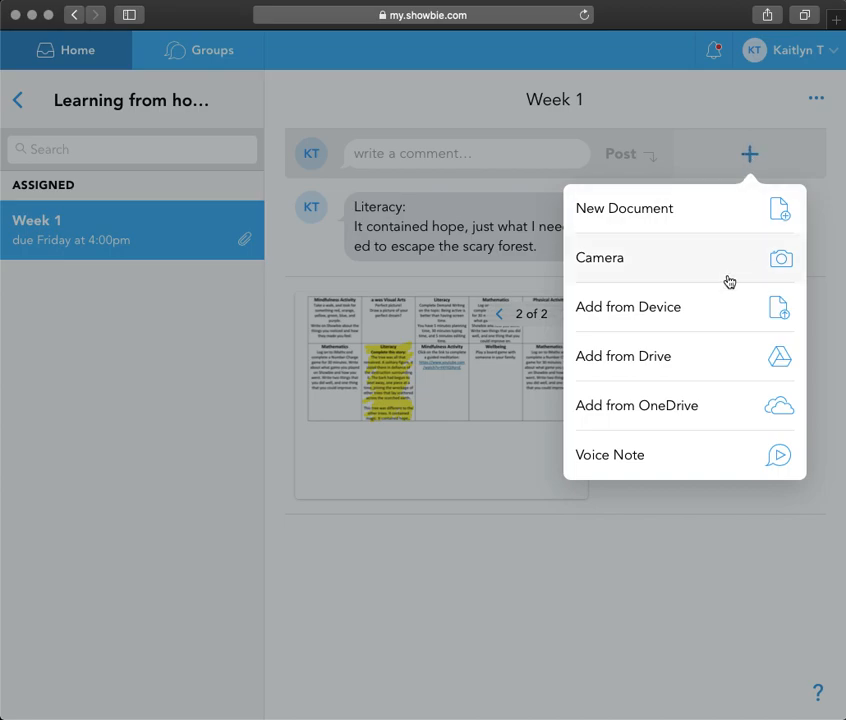